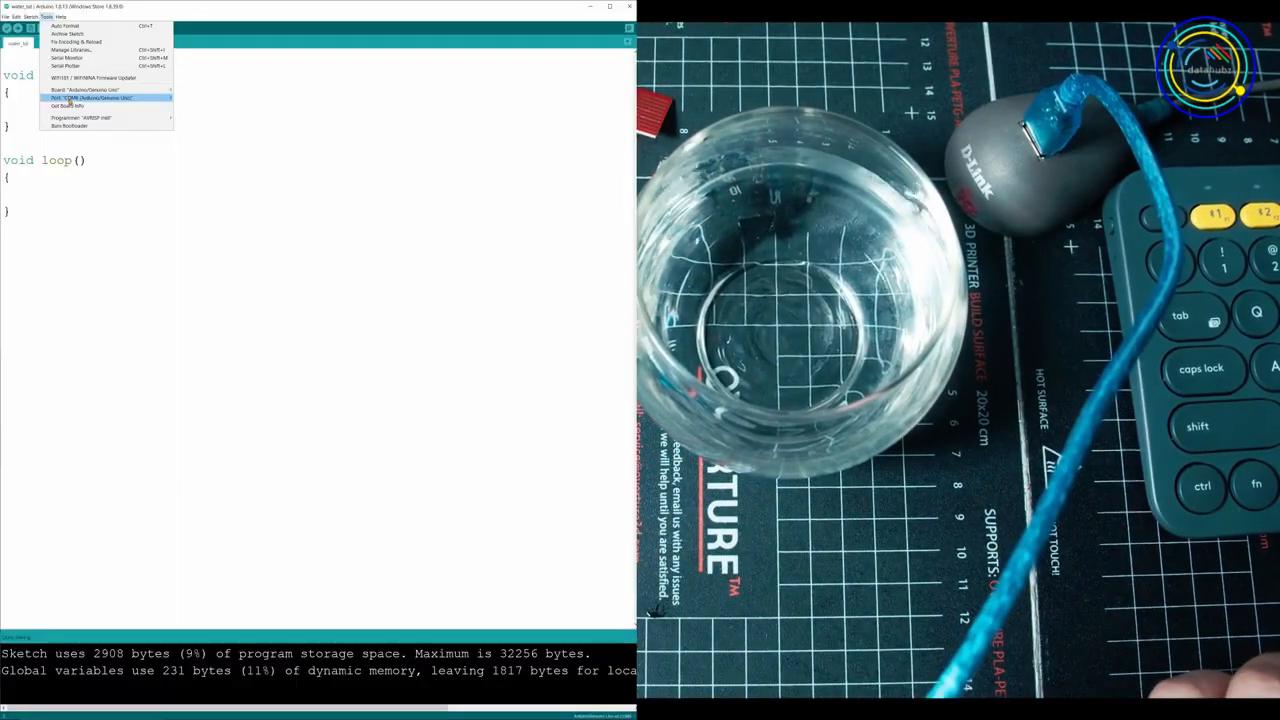
Select the COM port the connected board uses under Tools > Port
click(64, 98)
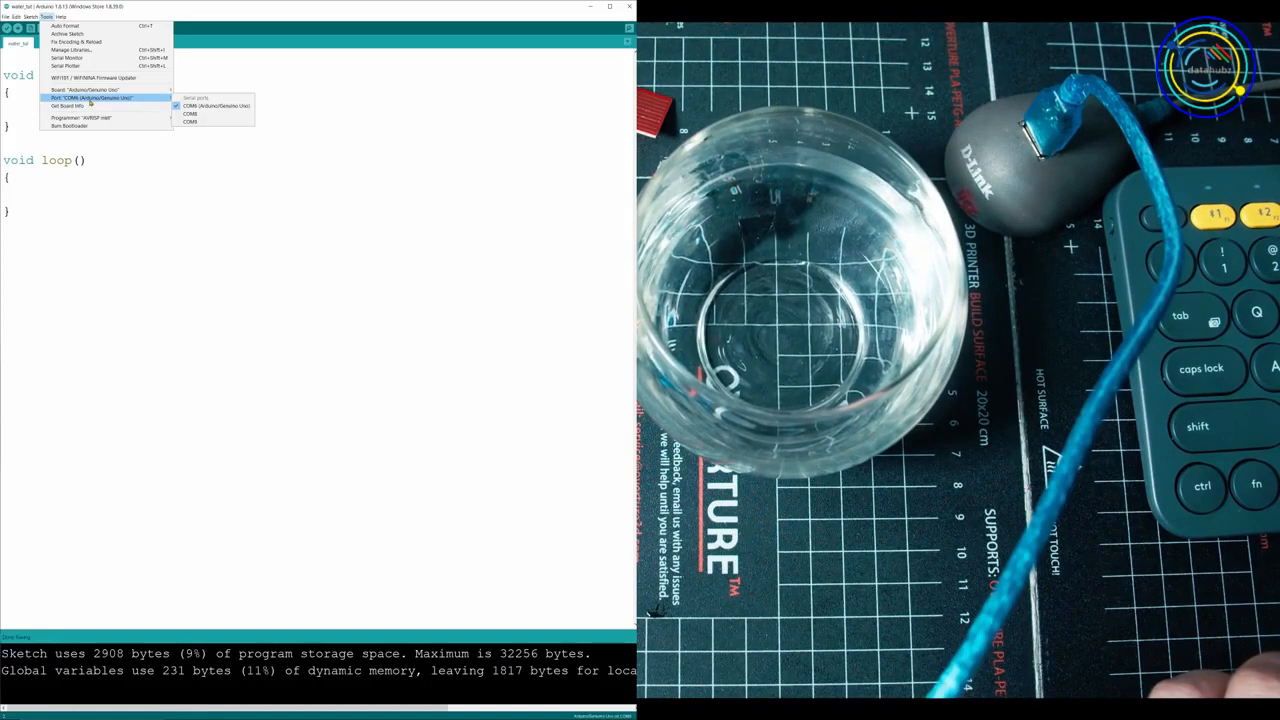
mouse_move(216, 106)
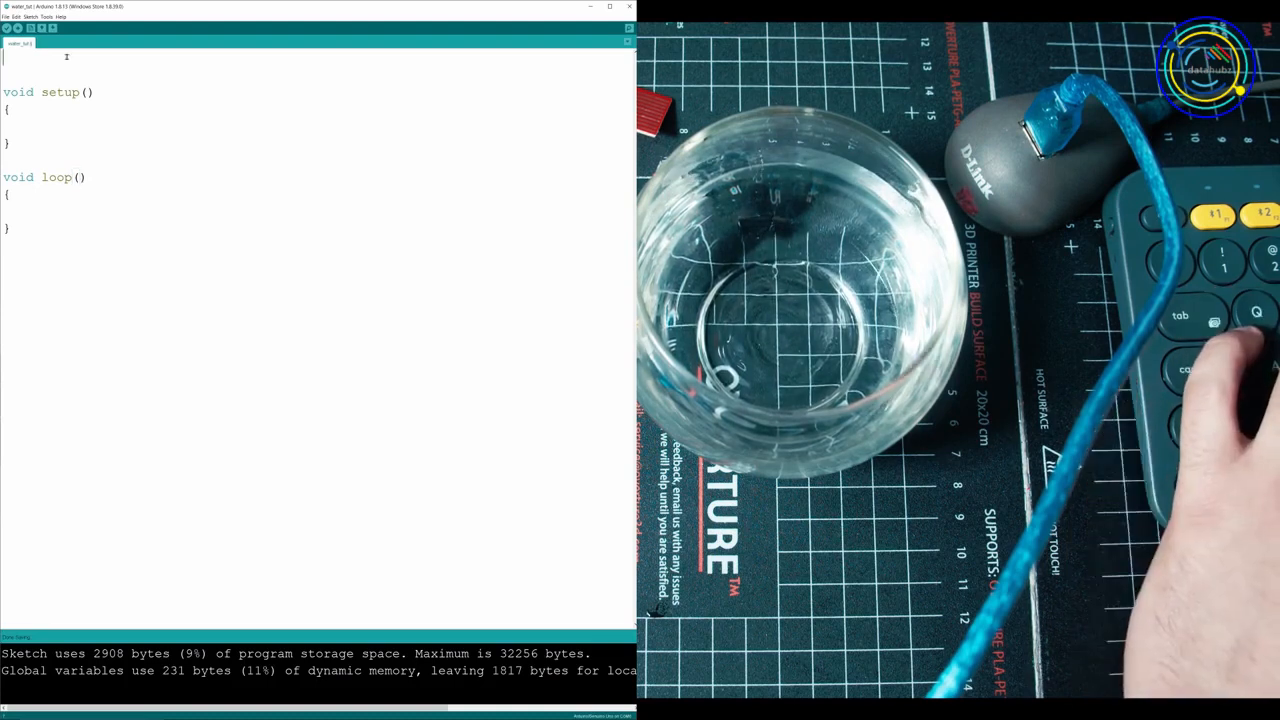
Declare 'const int read = A0;' and 'int value;' above setup()
text(const)
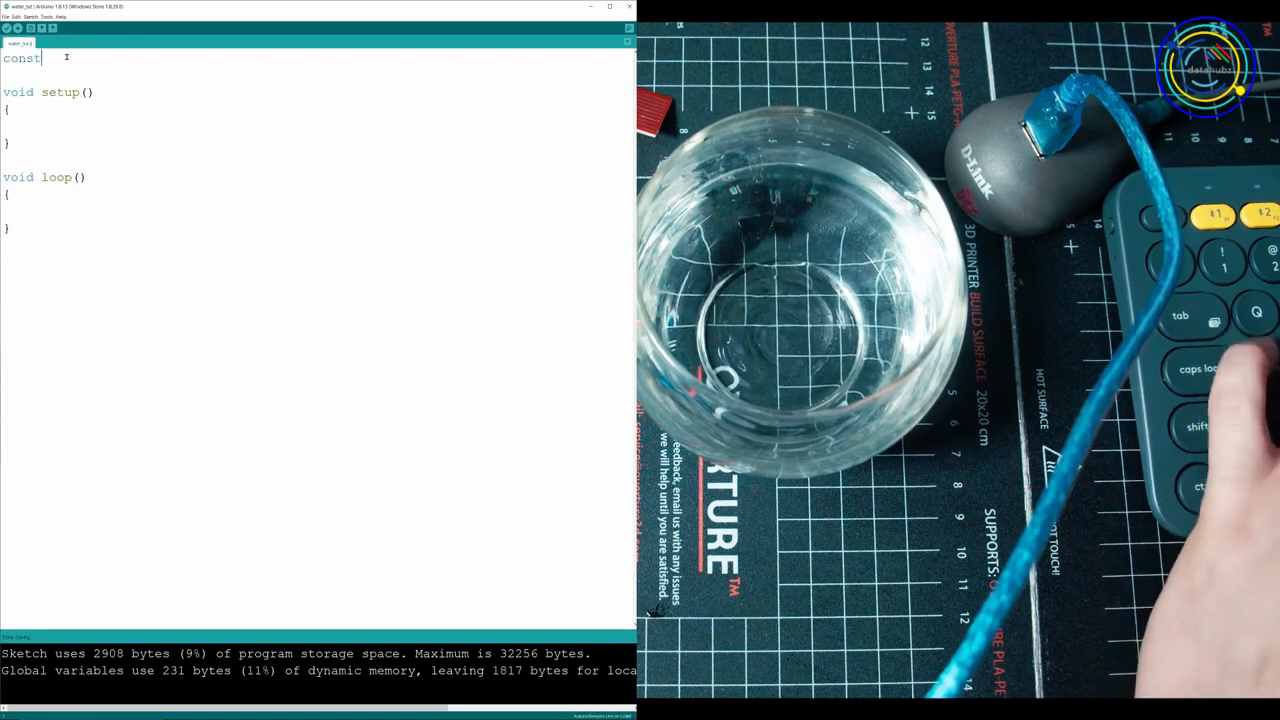
text(int read)
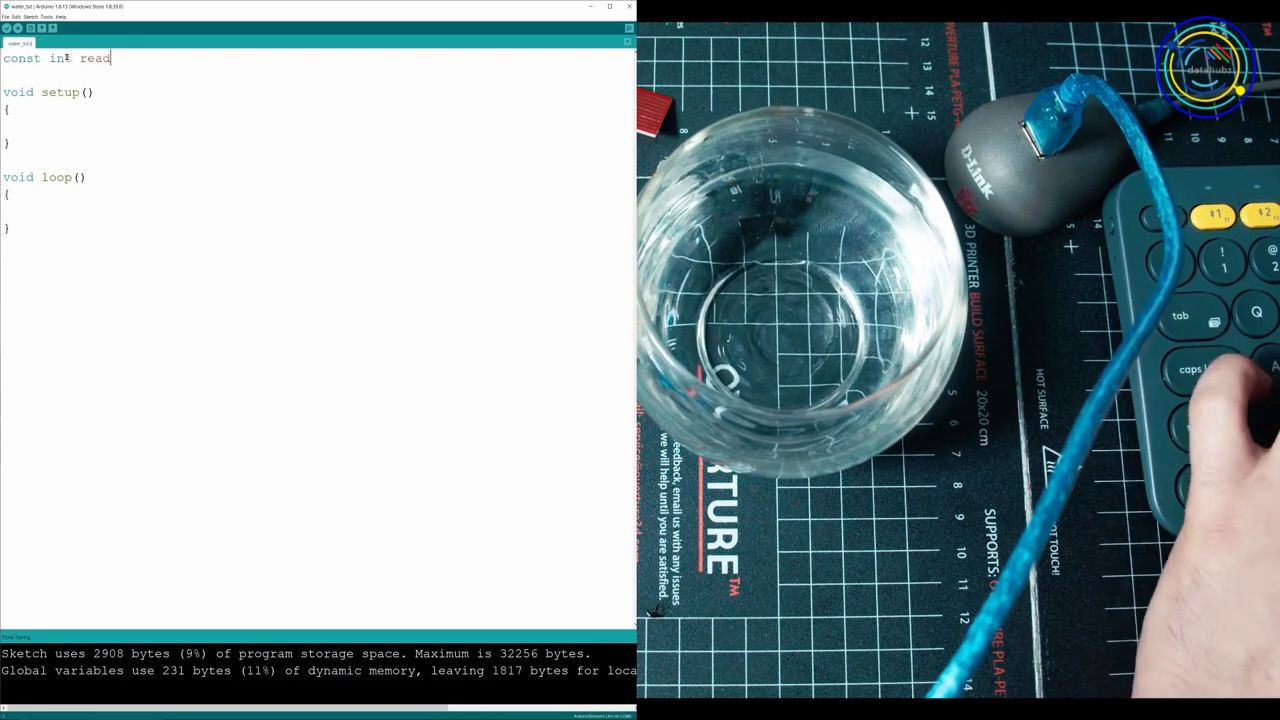
text(= A))
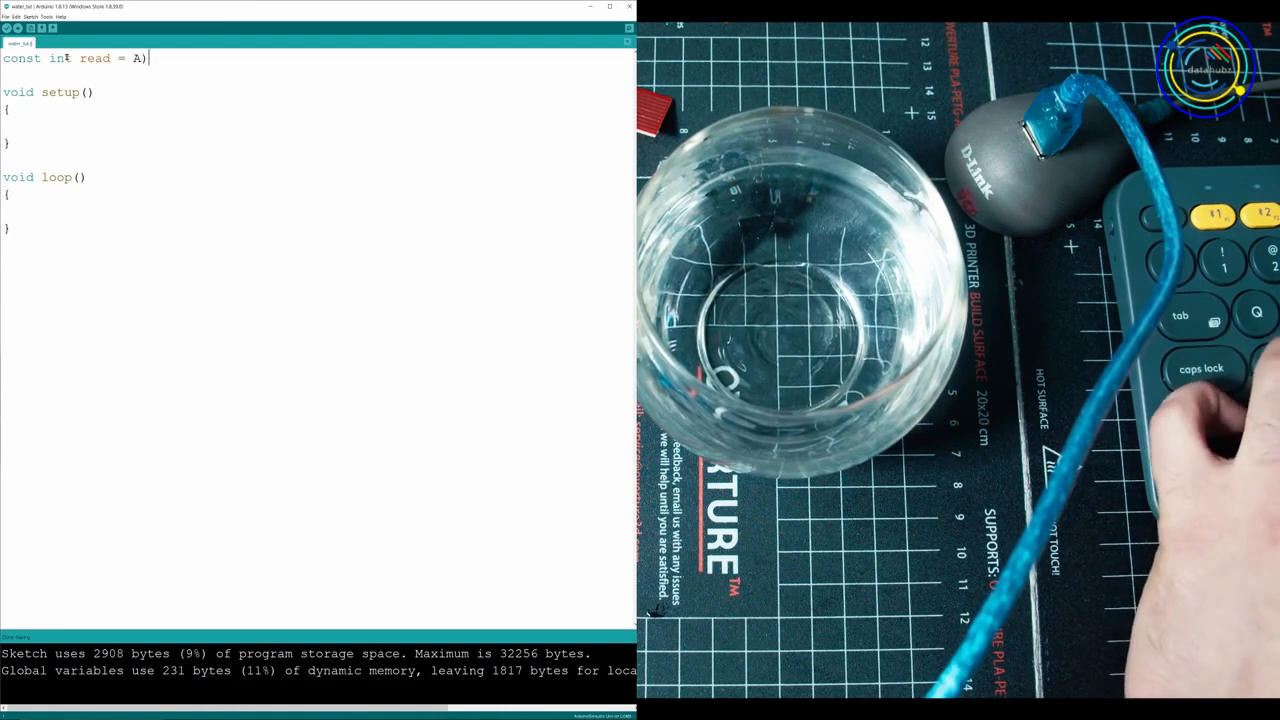
text(0;)
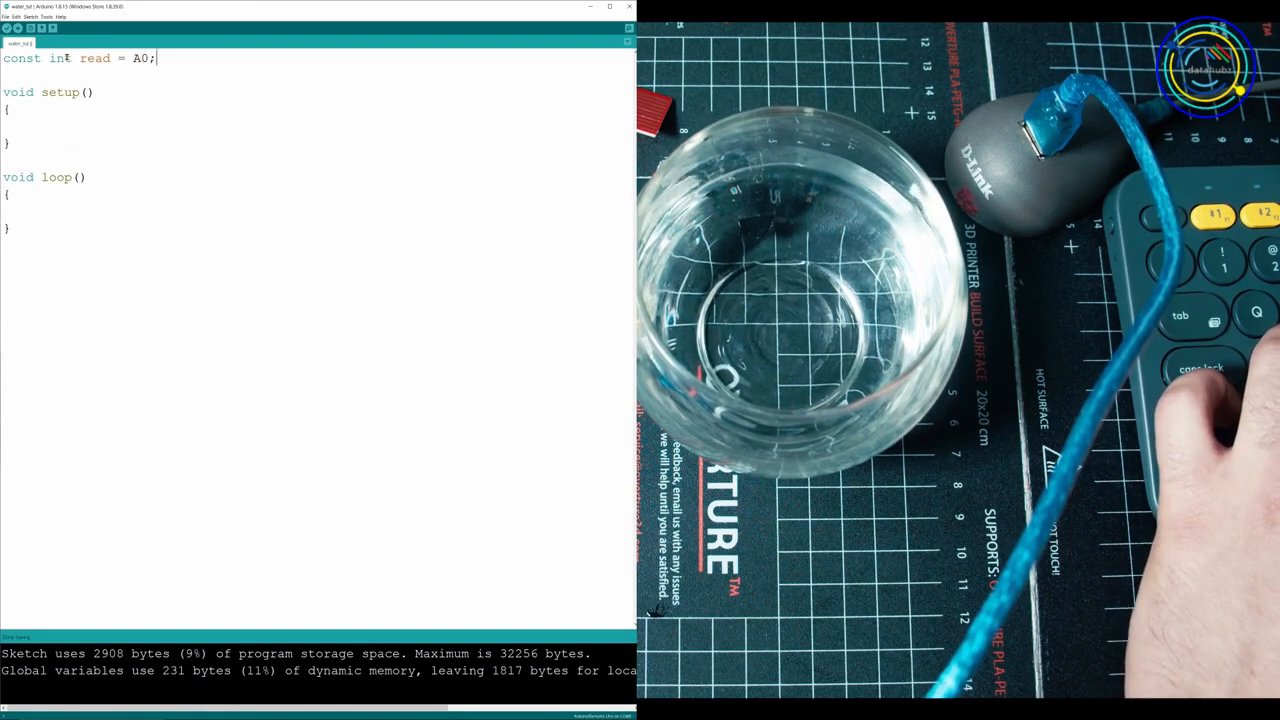
text(int value;)
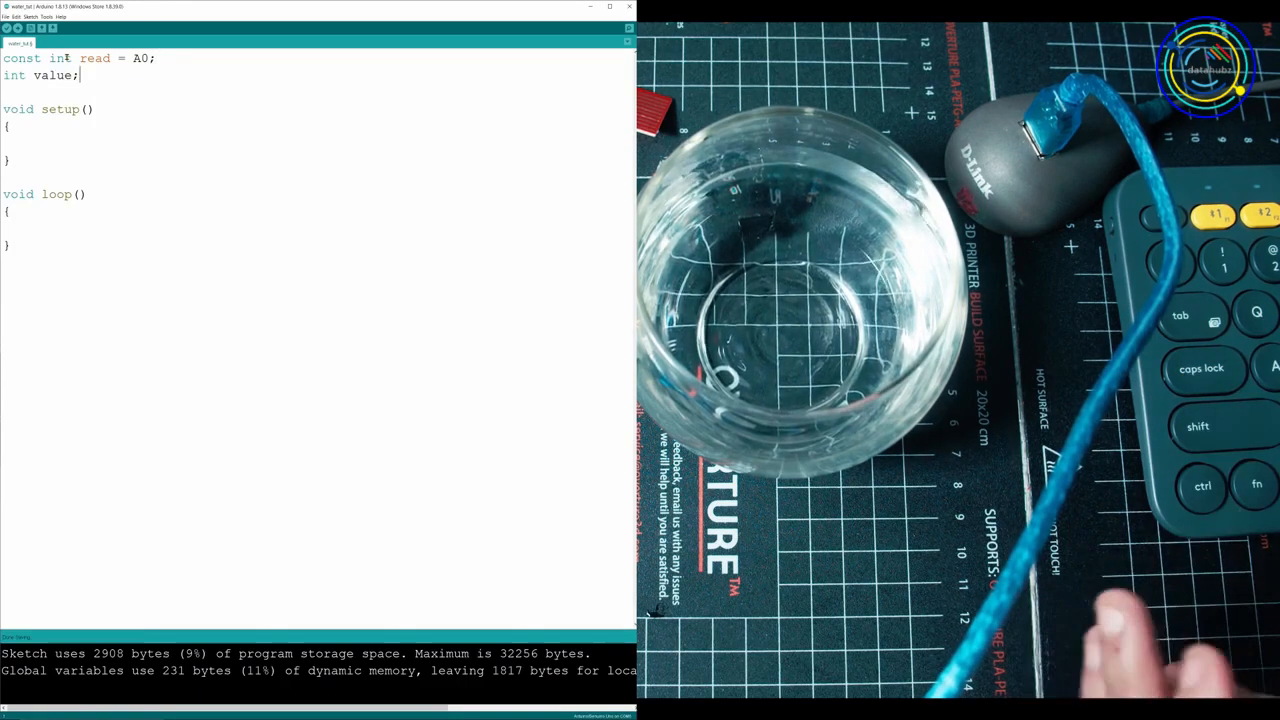
click(48, 144)
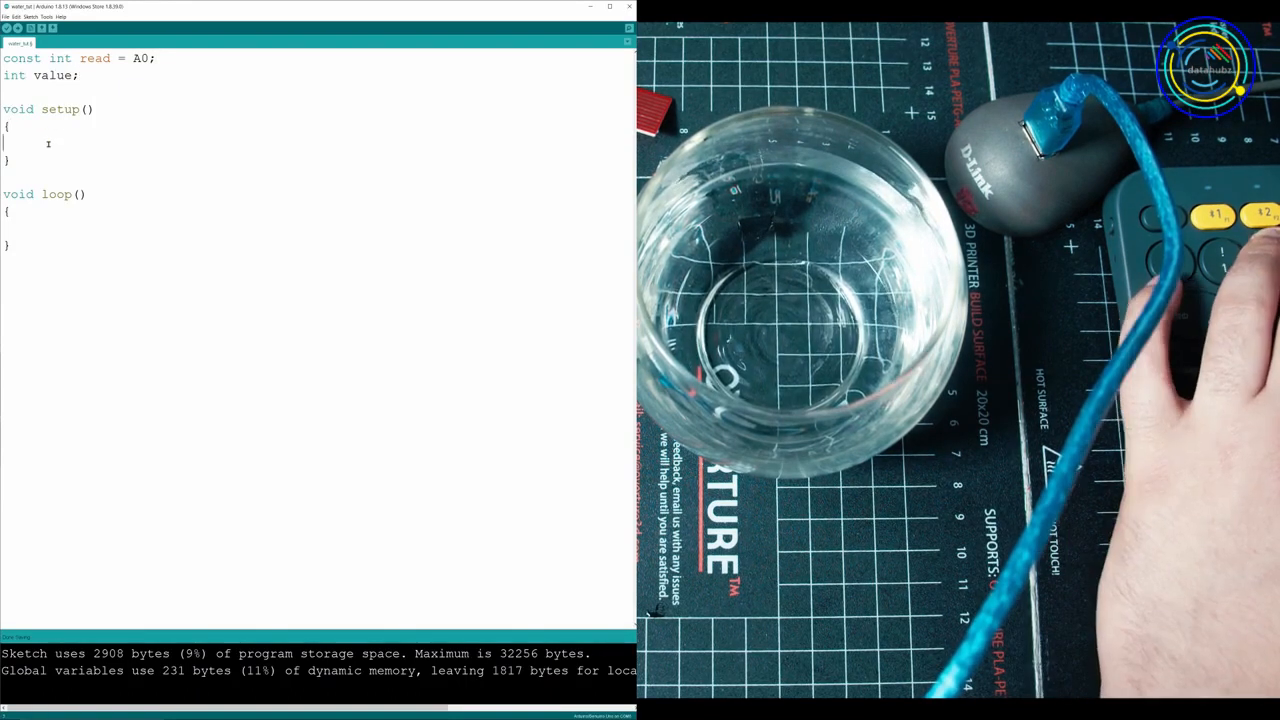
Add Serial.begin(9600); inside setup() and begin a 'value' line in loop()
text(beg)
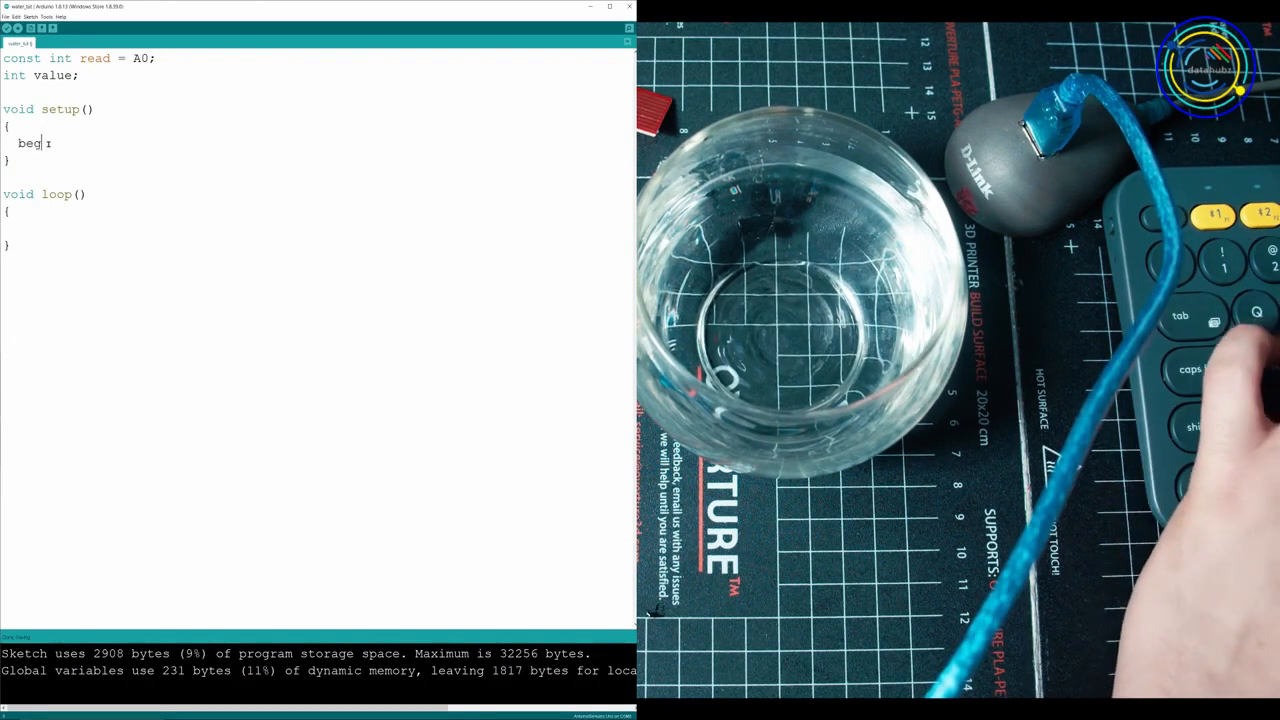
key(backspace)
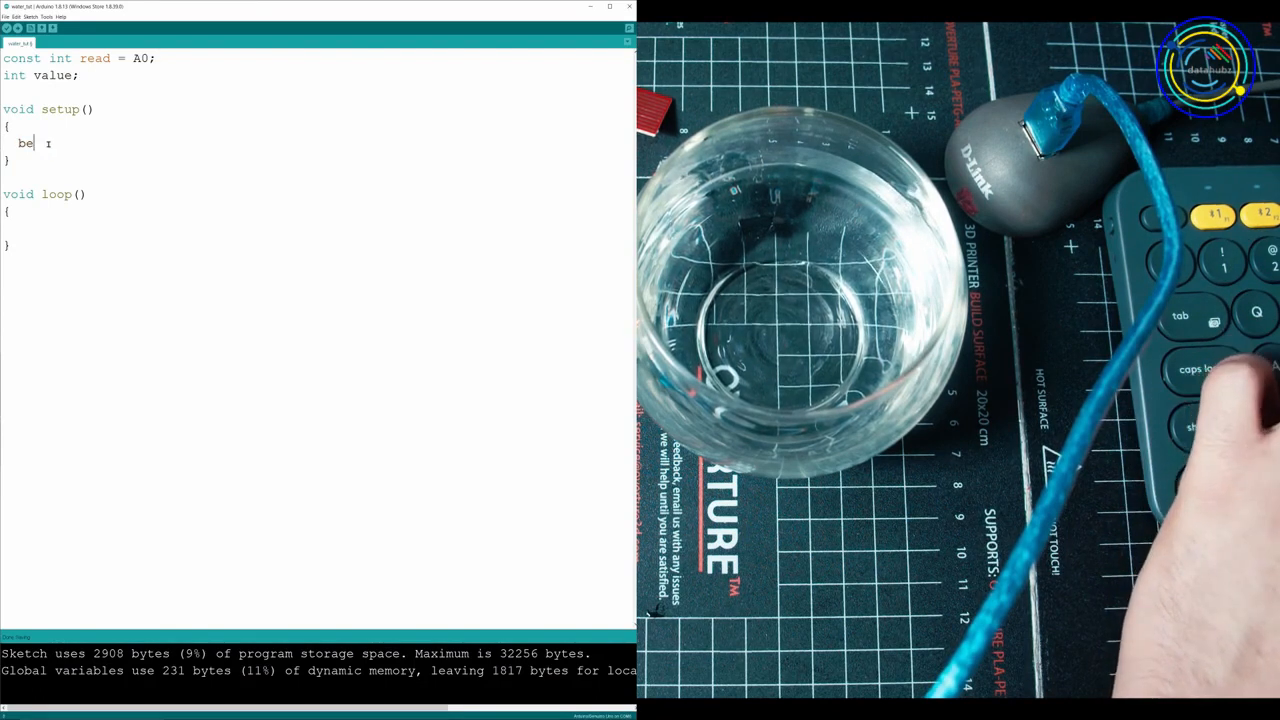
text(Serial.)
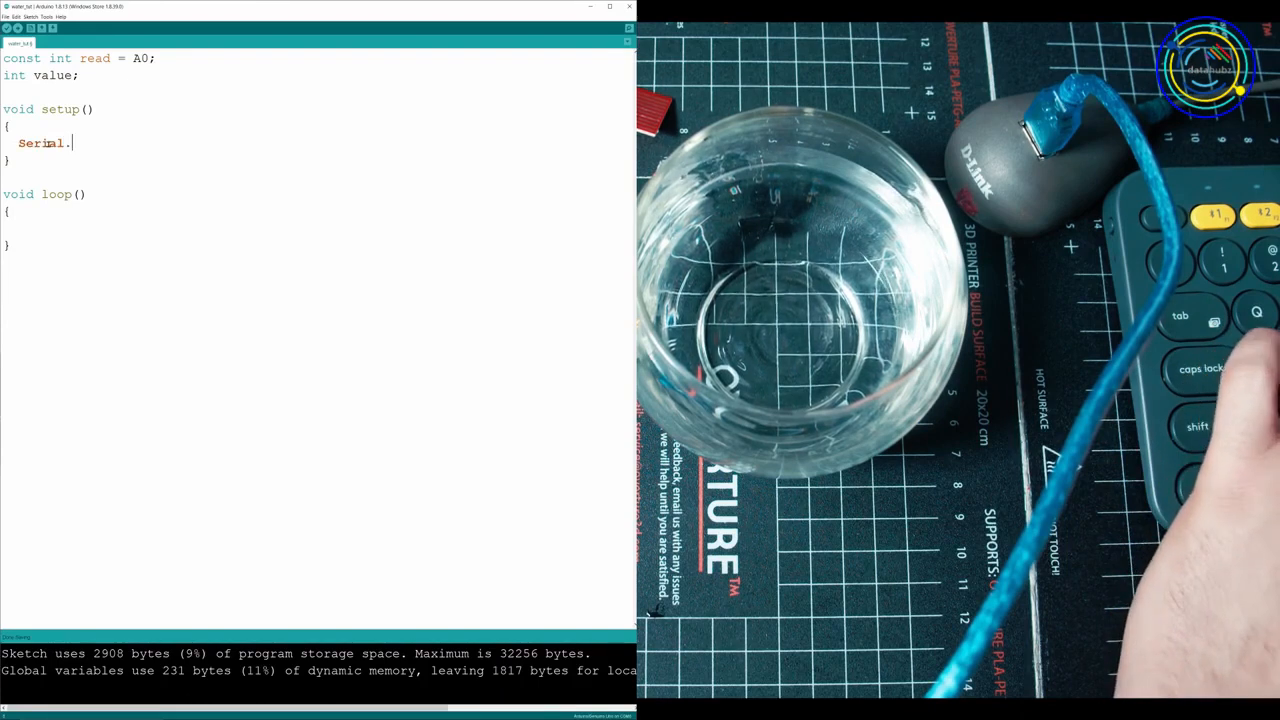
text(begin())
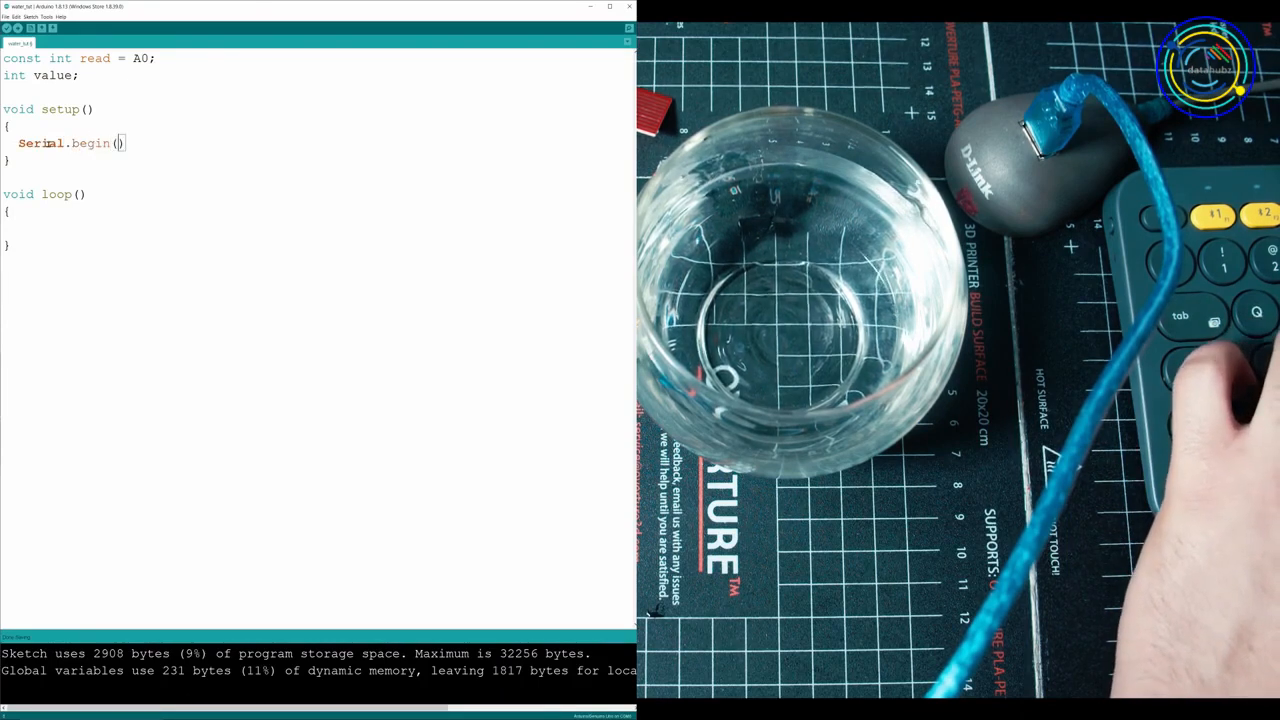
text(9600)
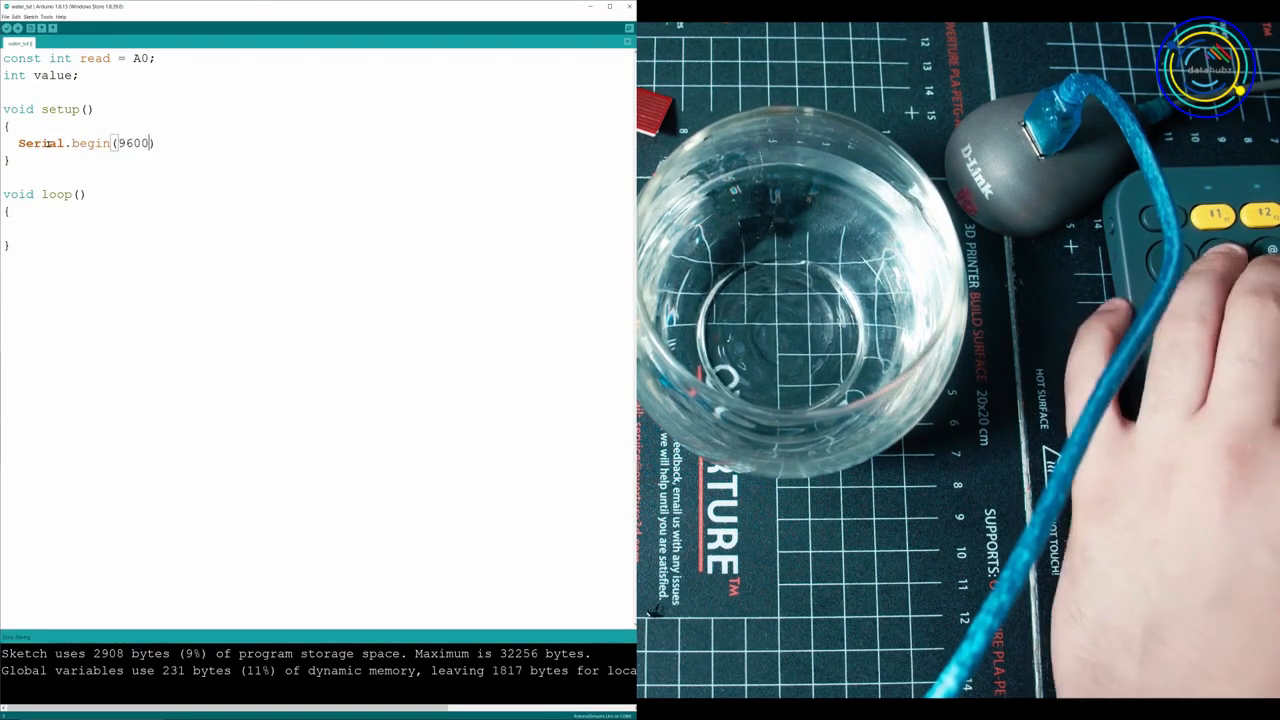
text(value)
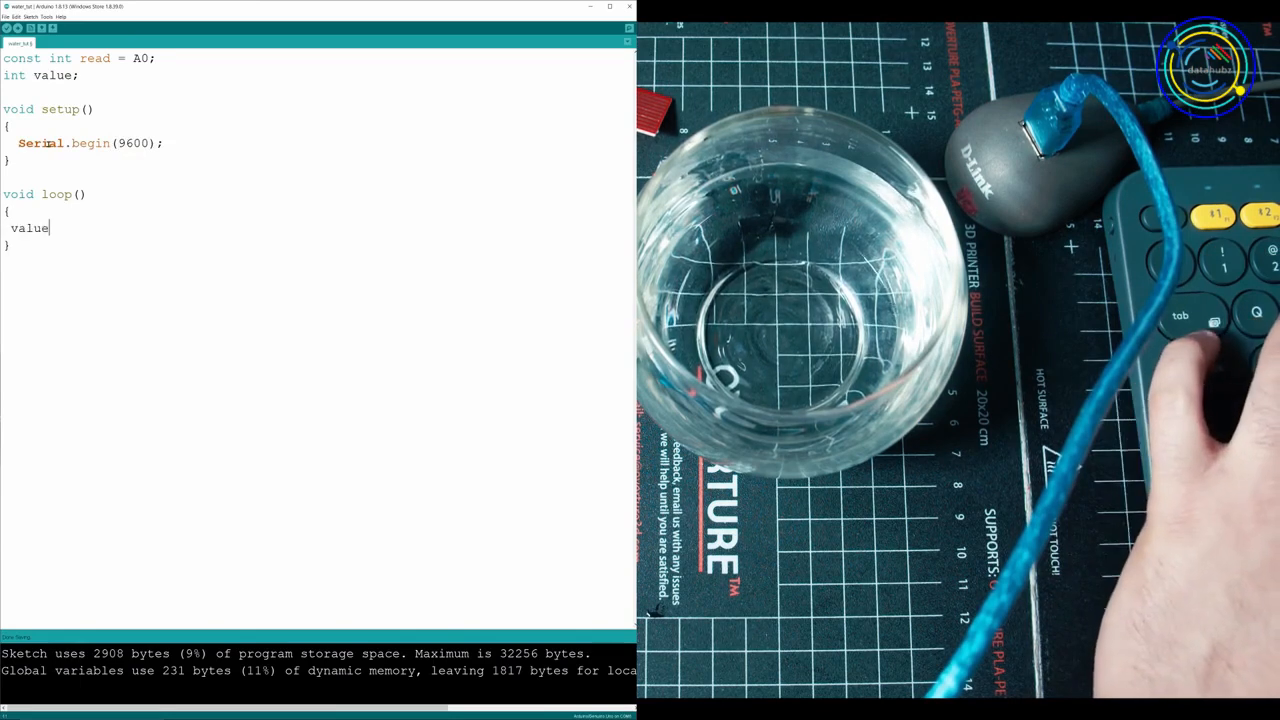
Complete the loop line as value = analogRead(read);
text(= an)
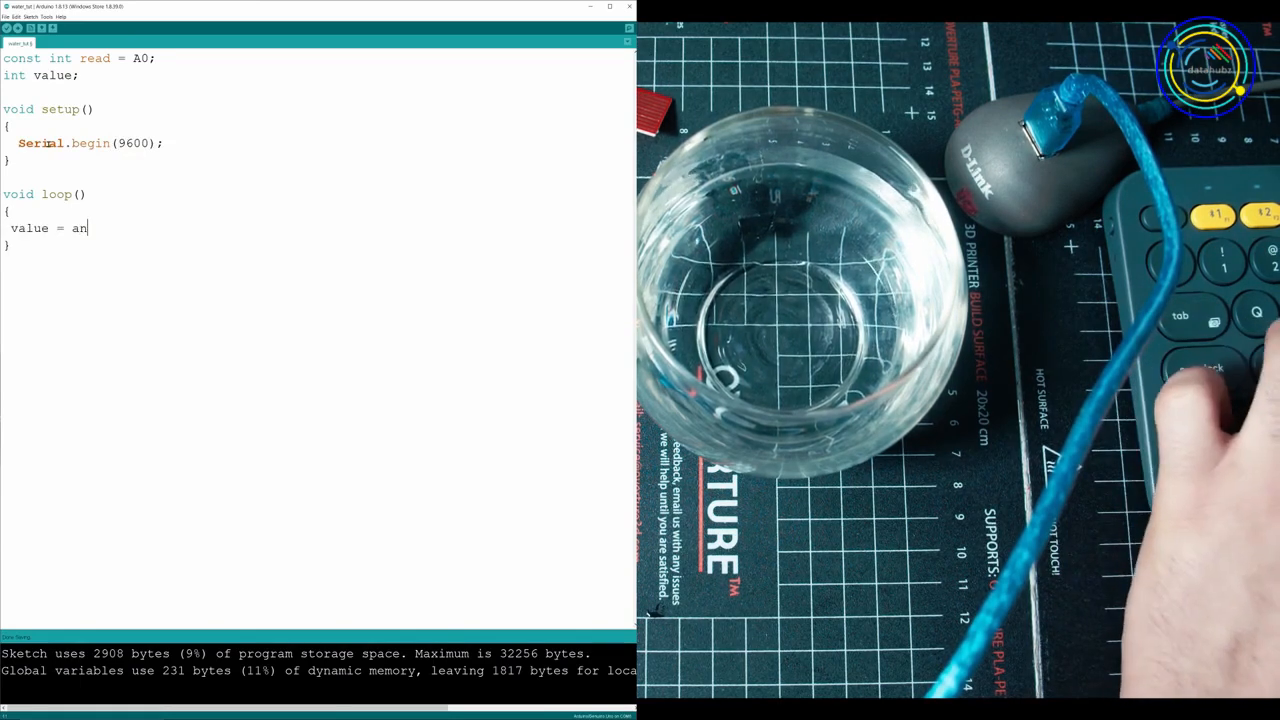
text(alog)
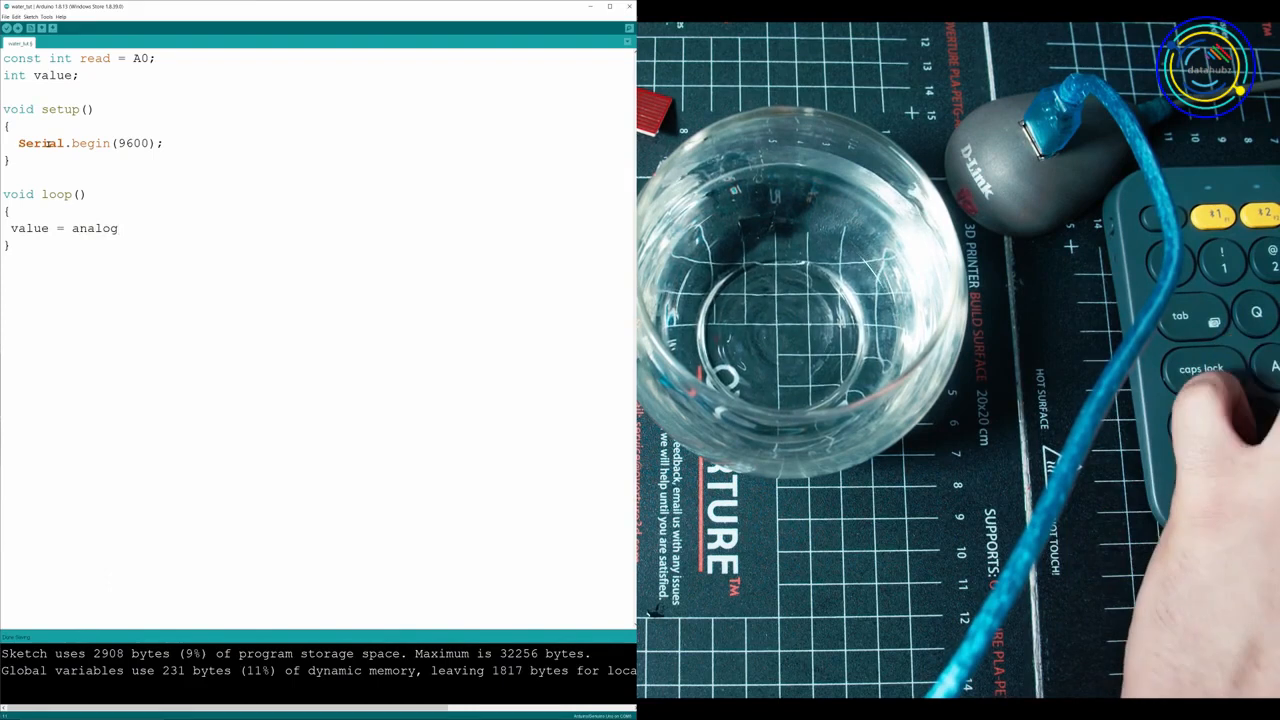
text(Read();)
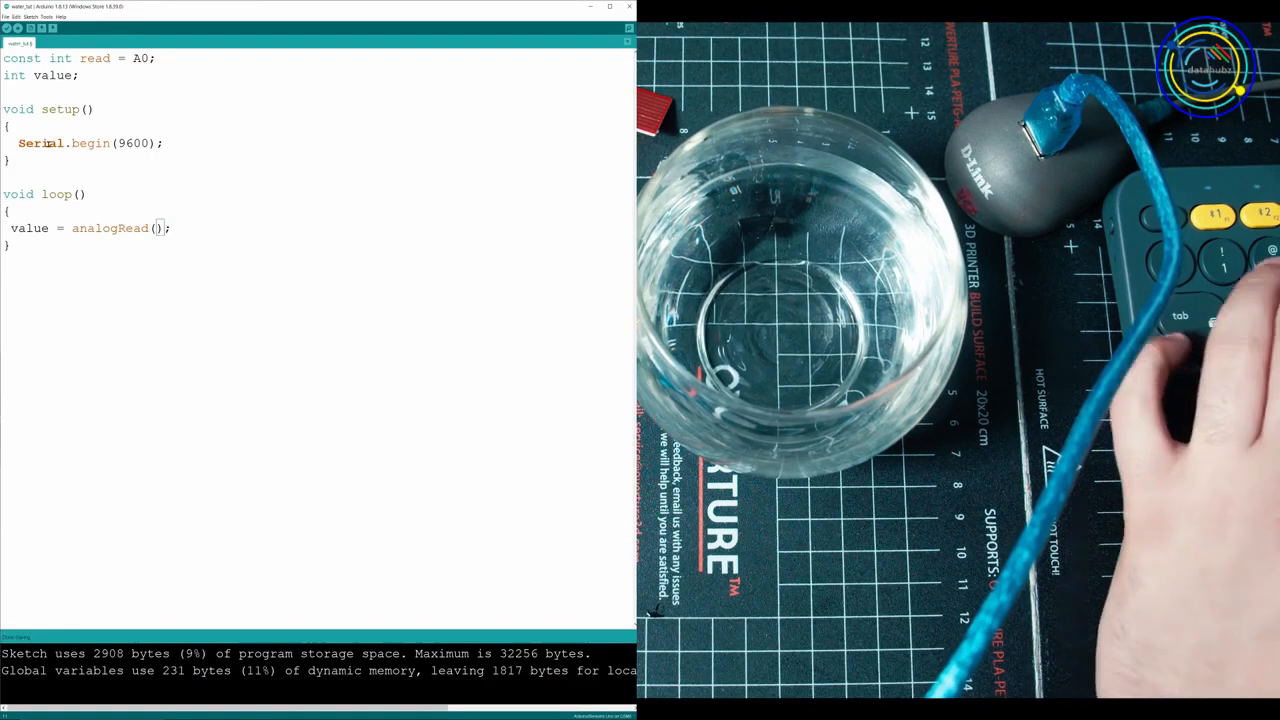
text(read)
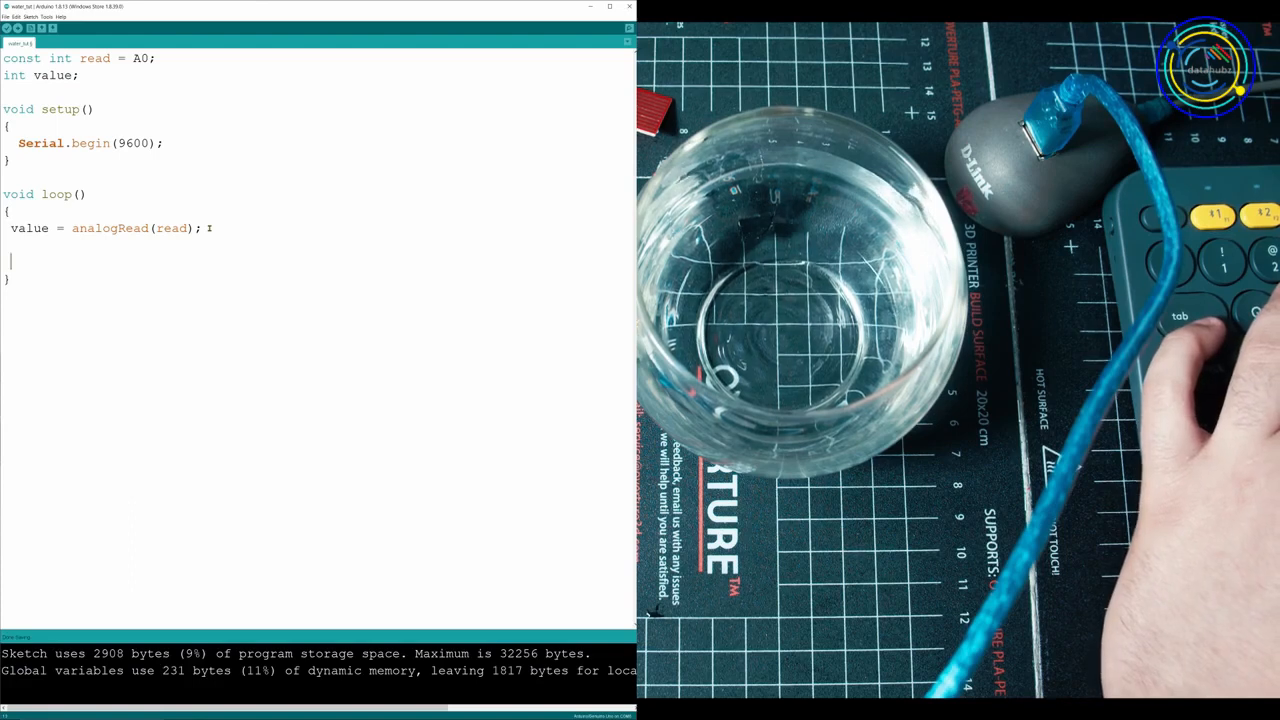
Write the if/else chain printing Empty/Low/Medium/High for thresholds 300, 500, 600, then delay(100)
text(if (value <= 300) {)
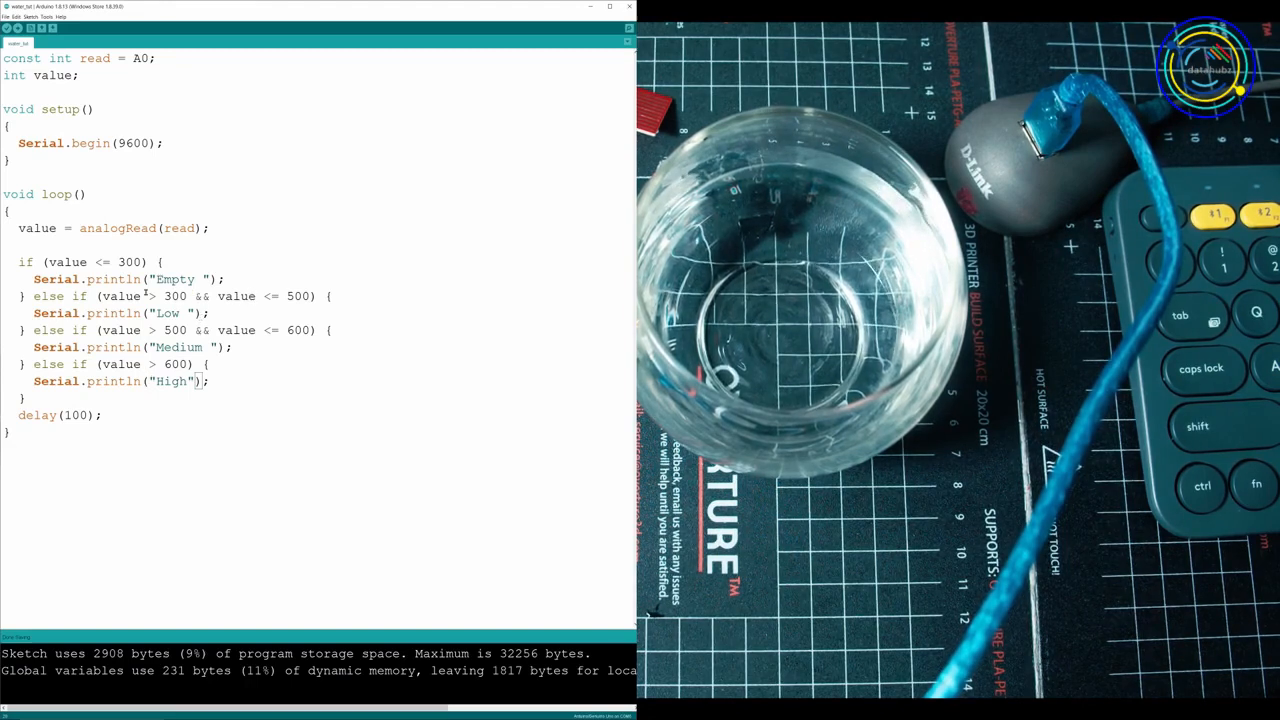
double_click(172, 280)
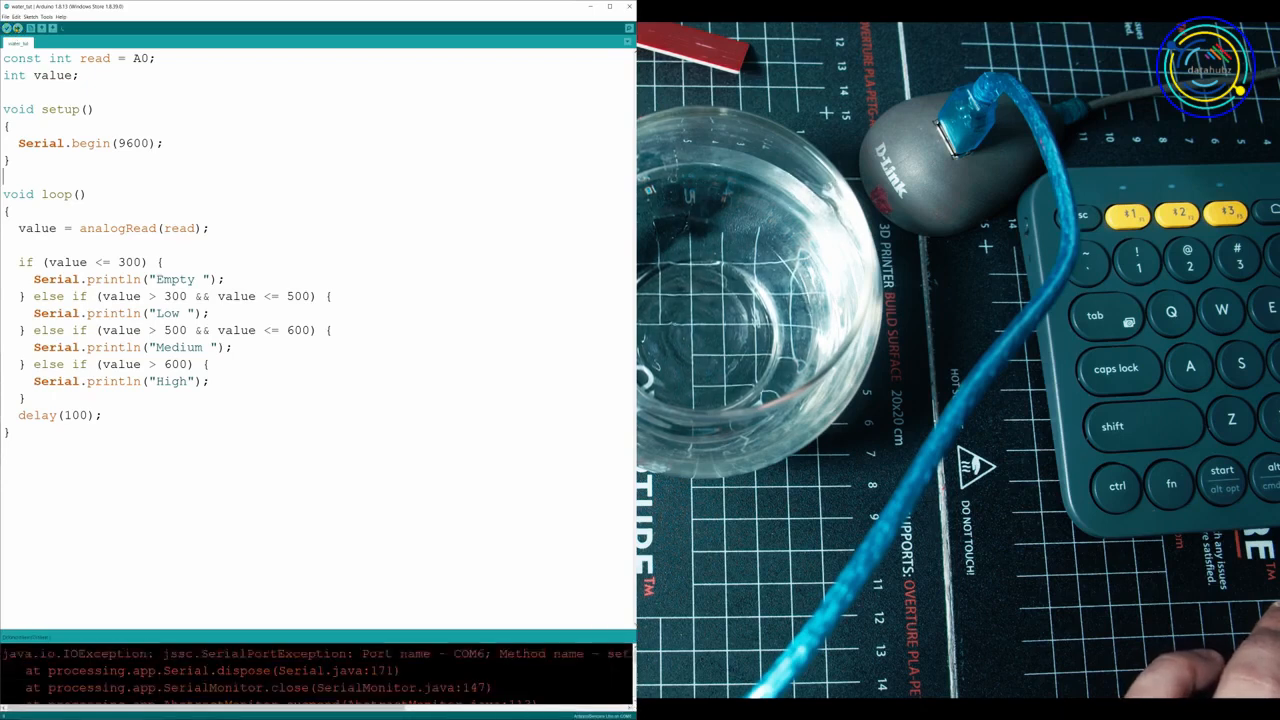
Upload the sketch and view repeated Empty readings in the Serial Monitor
click(10, 28)
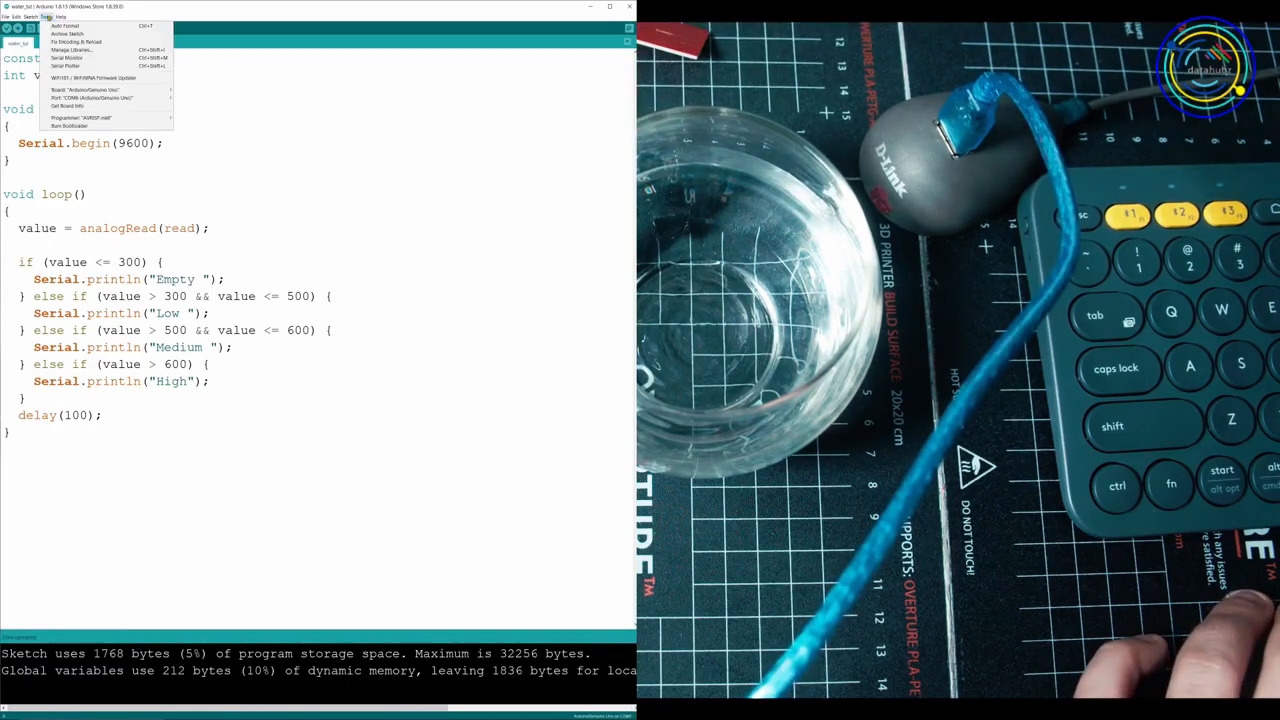
click(66, 58)
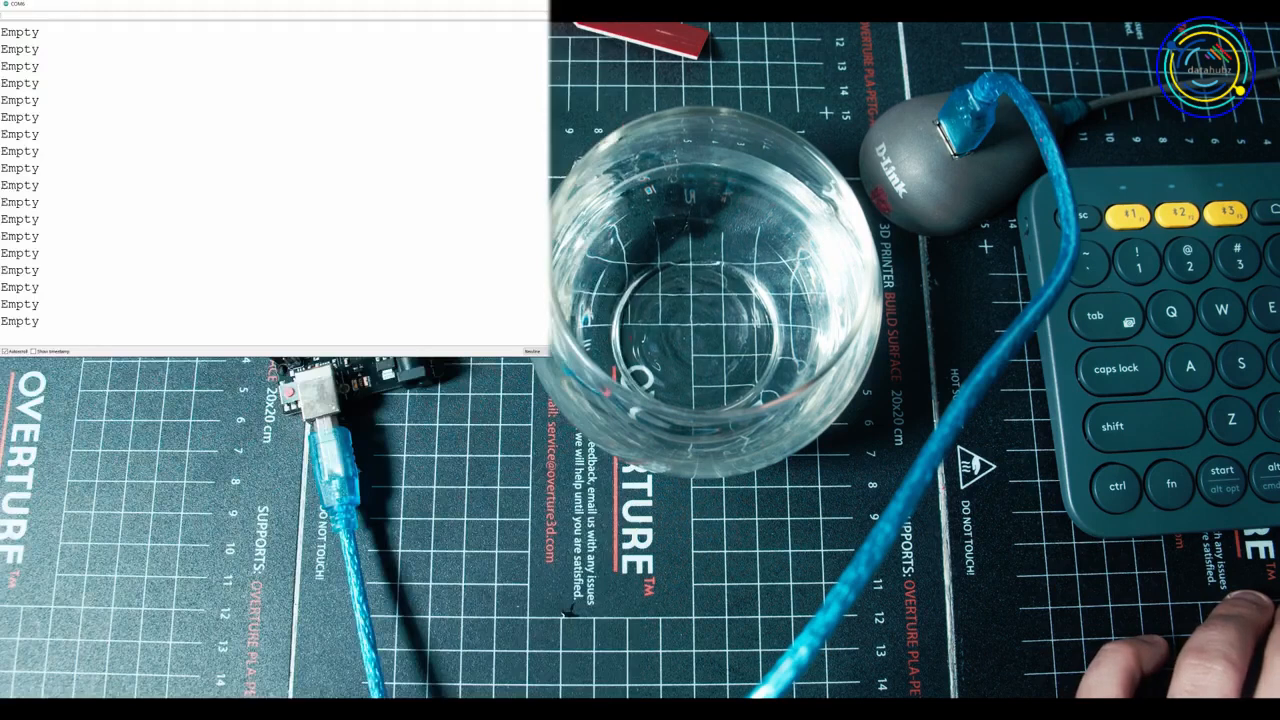